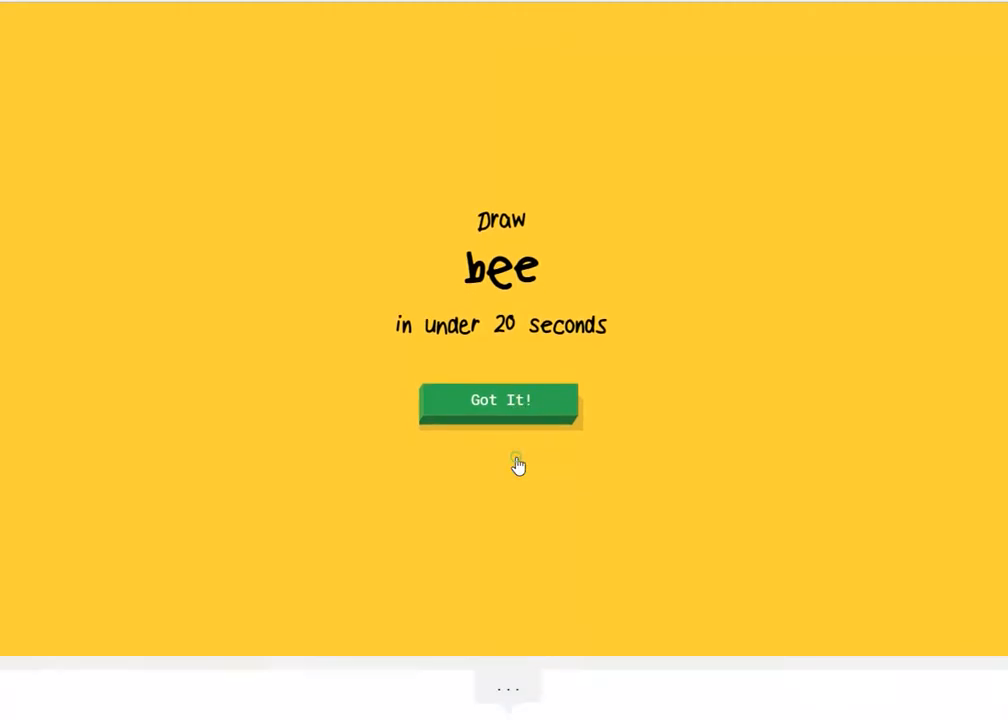
- Doodle the bee with a body outline and stripes before the timer ends
click(500, 400)
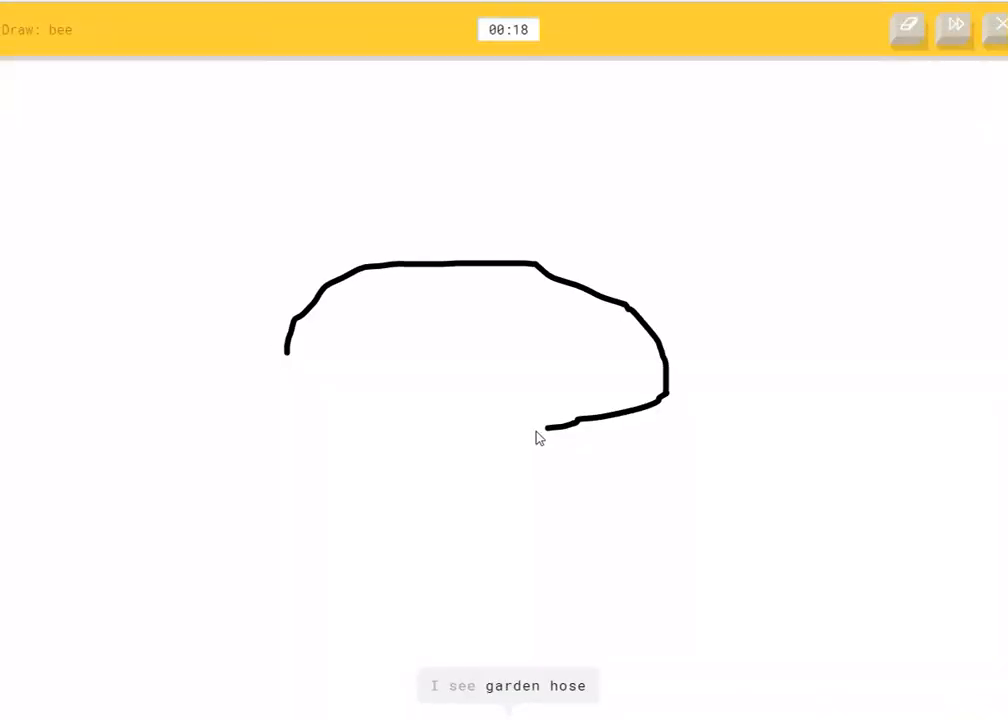
drag(540, 424, 360, 414)
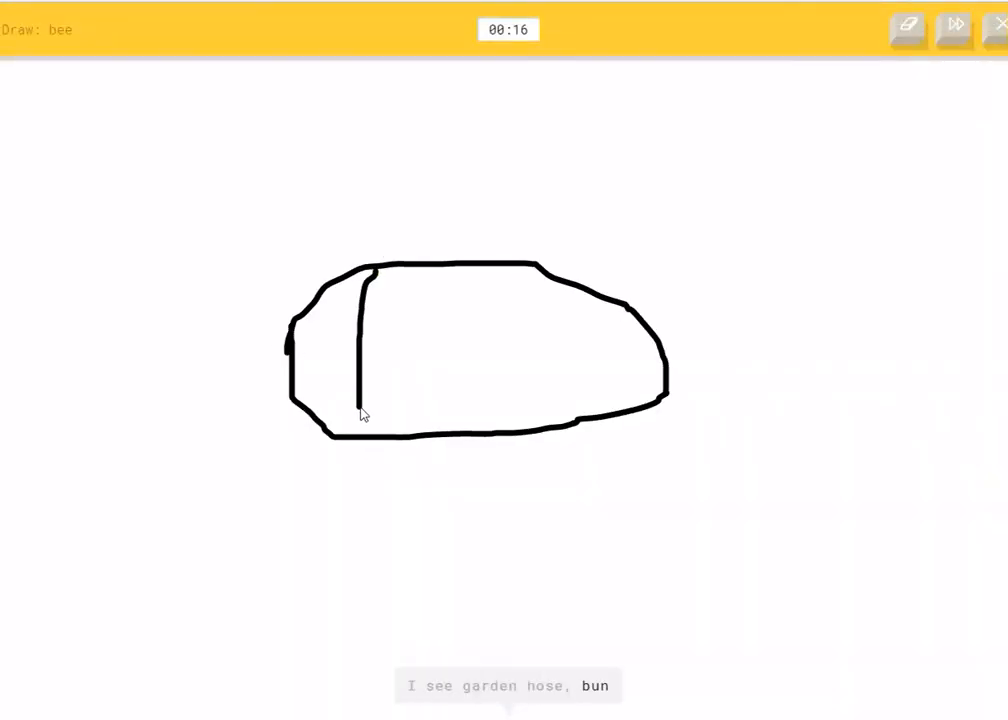
drag(378, 250, 384, 380)
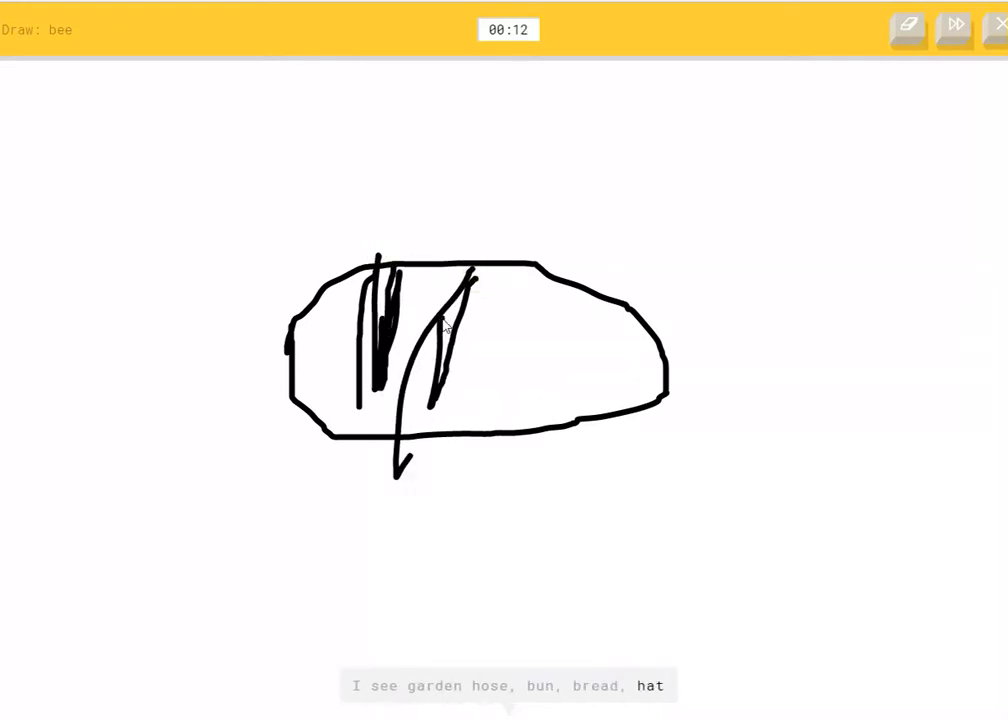
drag(340, 156, 520, 262)
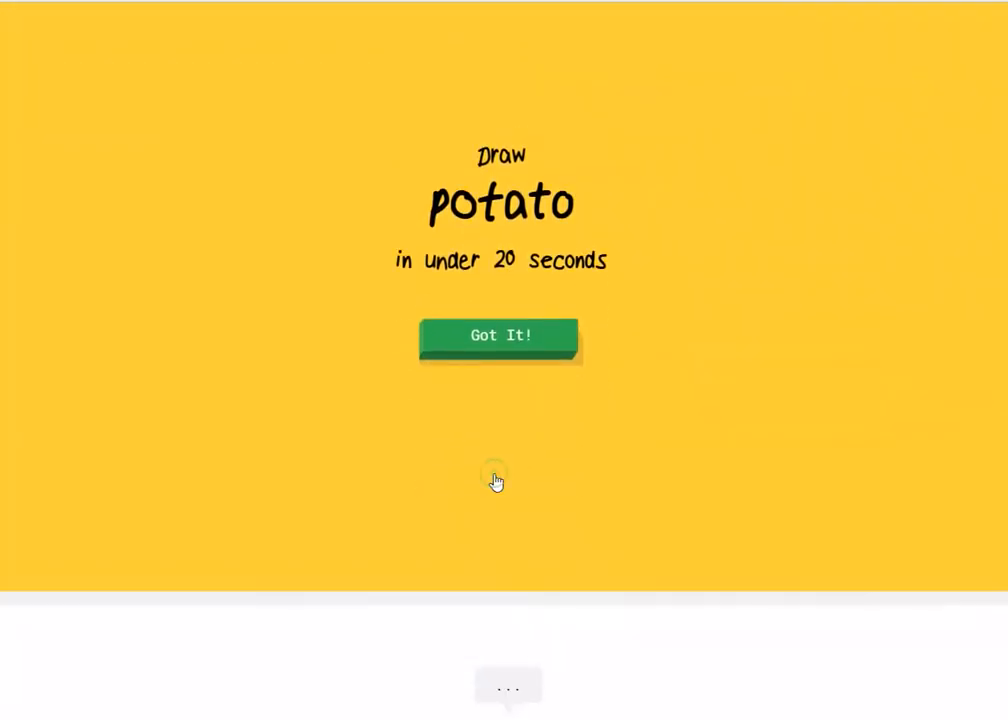
- Skip past the potato prompt and doodle the crab's body curve and claw
click(500, 336)
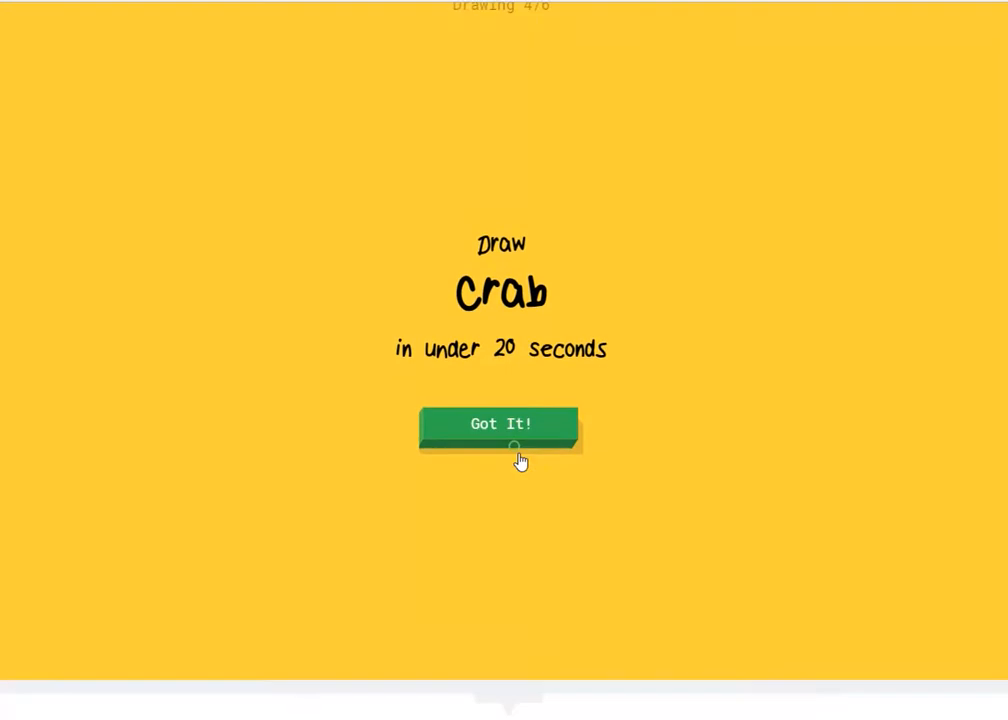
click(500, 424)
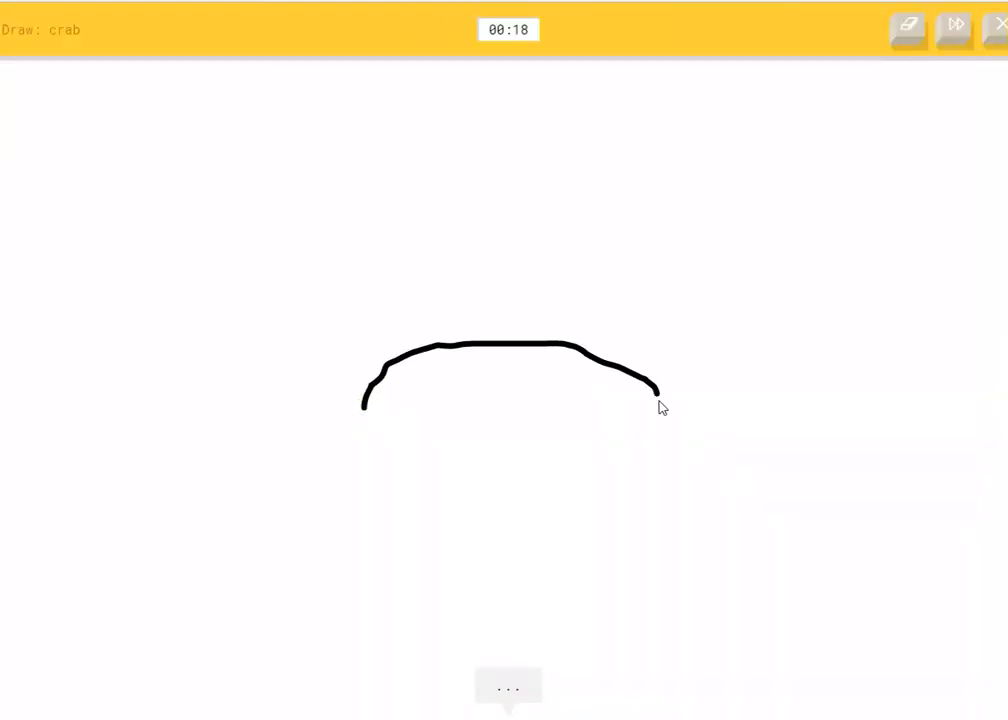
drag(656, 390, 756, 374)
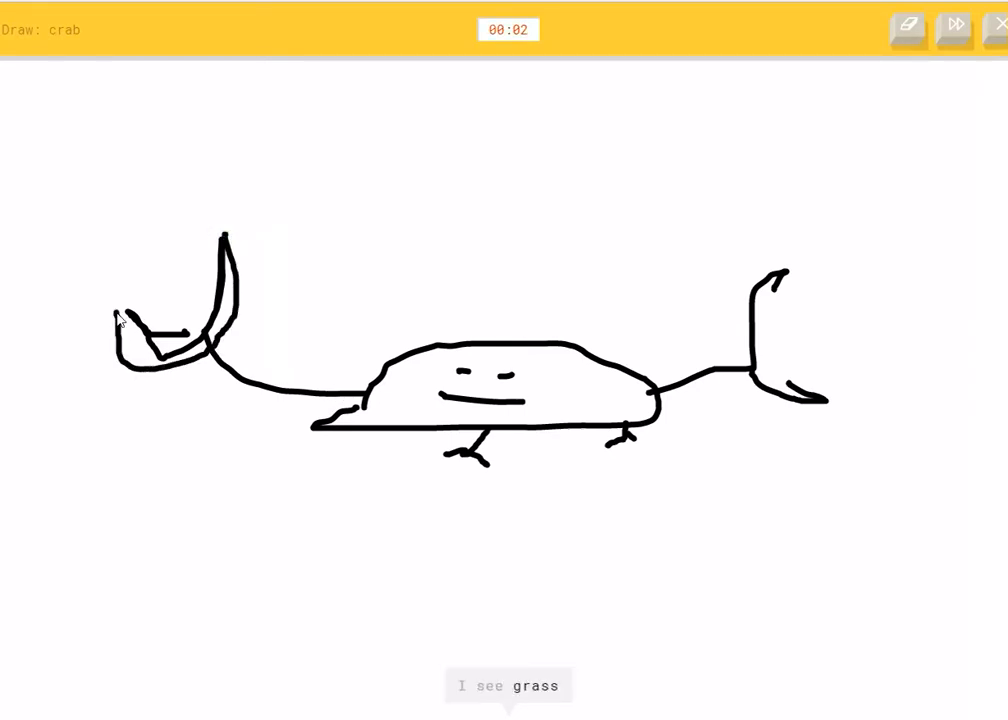
drag(790, 270, 824, 410)
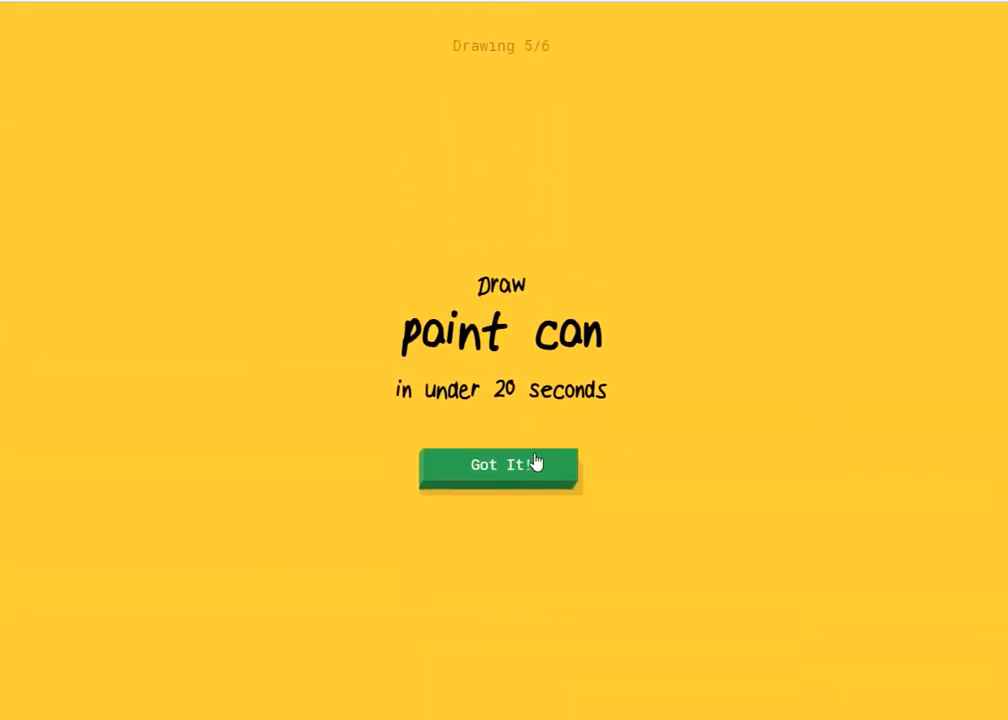
- Doodle the paint can as a bucket with a brush and bristles
click(498, 466)
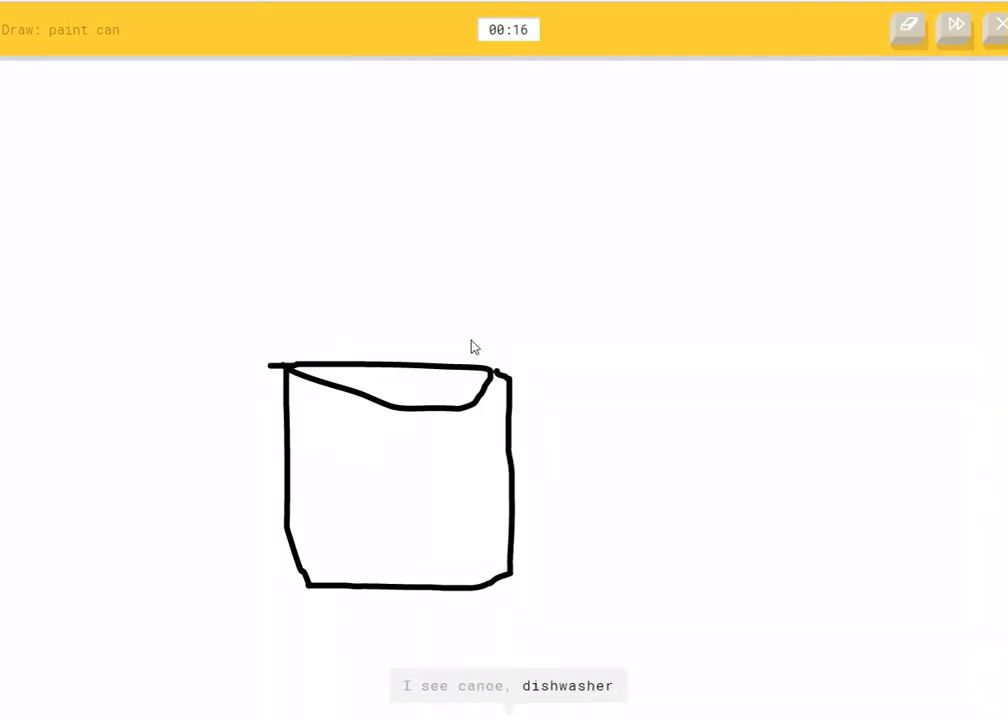
drag(544, 348, 648, 450)
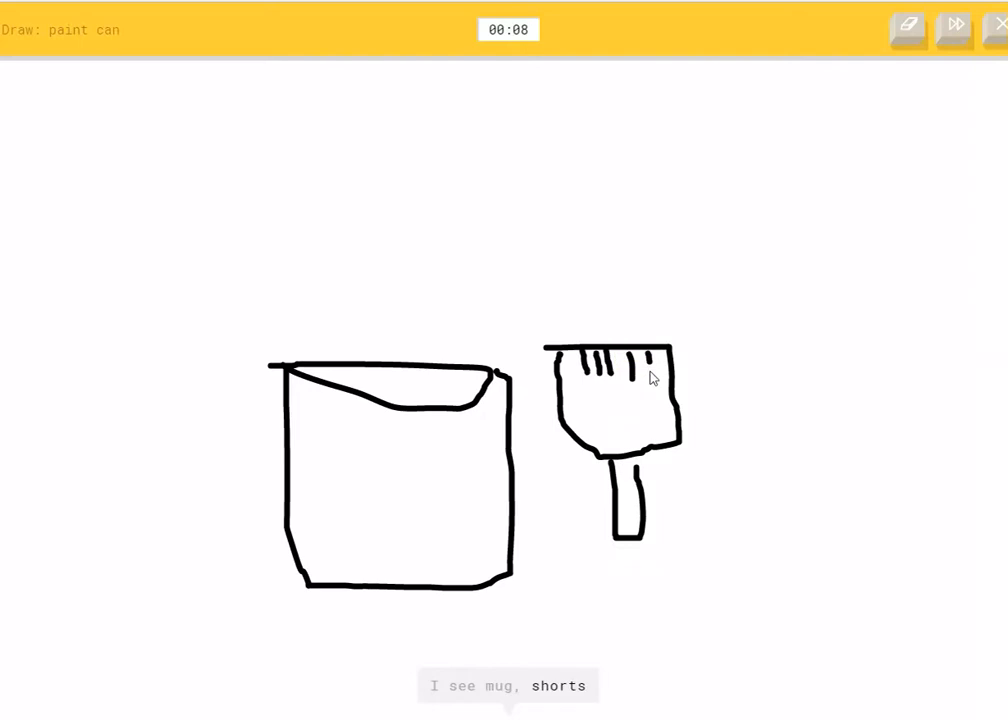
drag(556, 424, 676, 424)
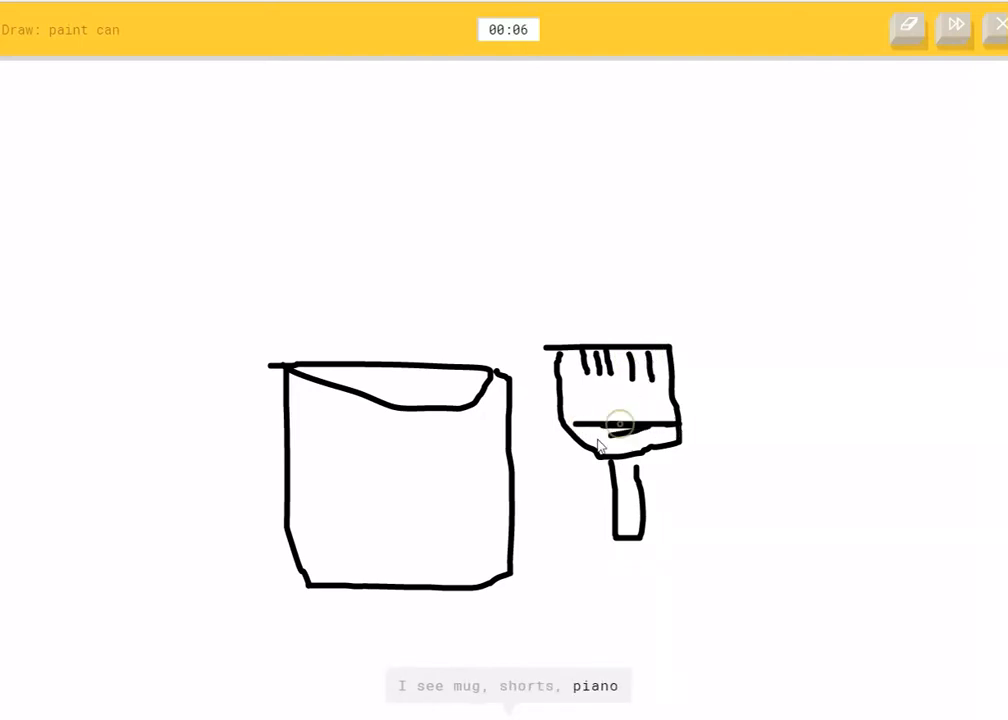
drag(430, 240, 396, 350)
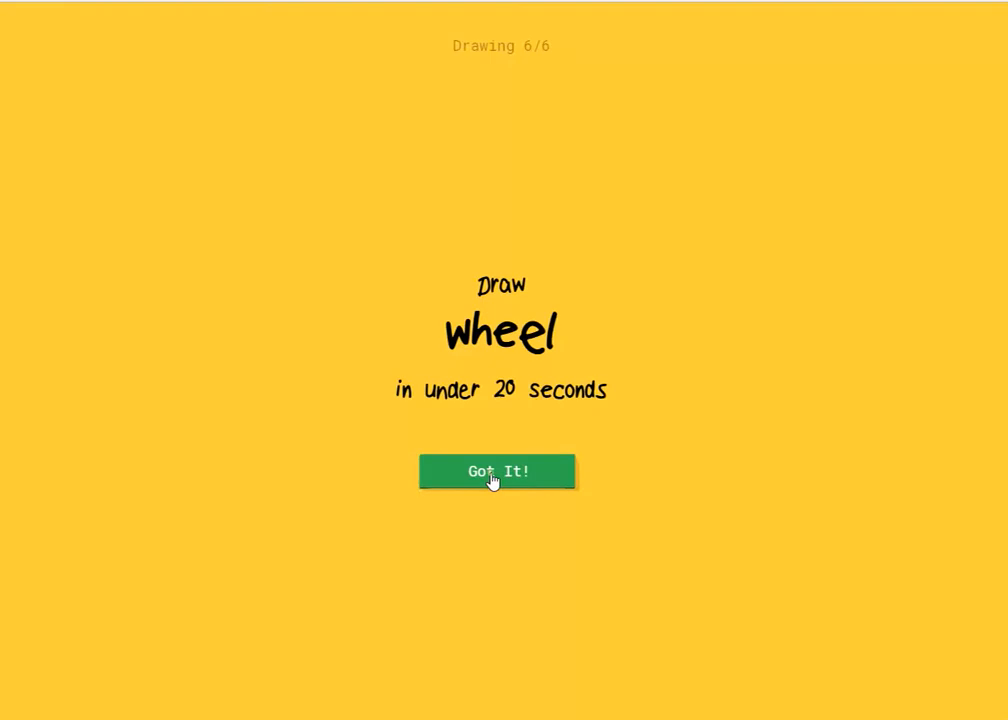
- Doodle the wheel outline to finish the round on the results grid
click(498, 472)
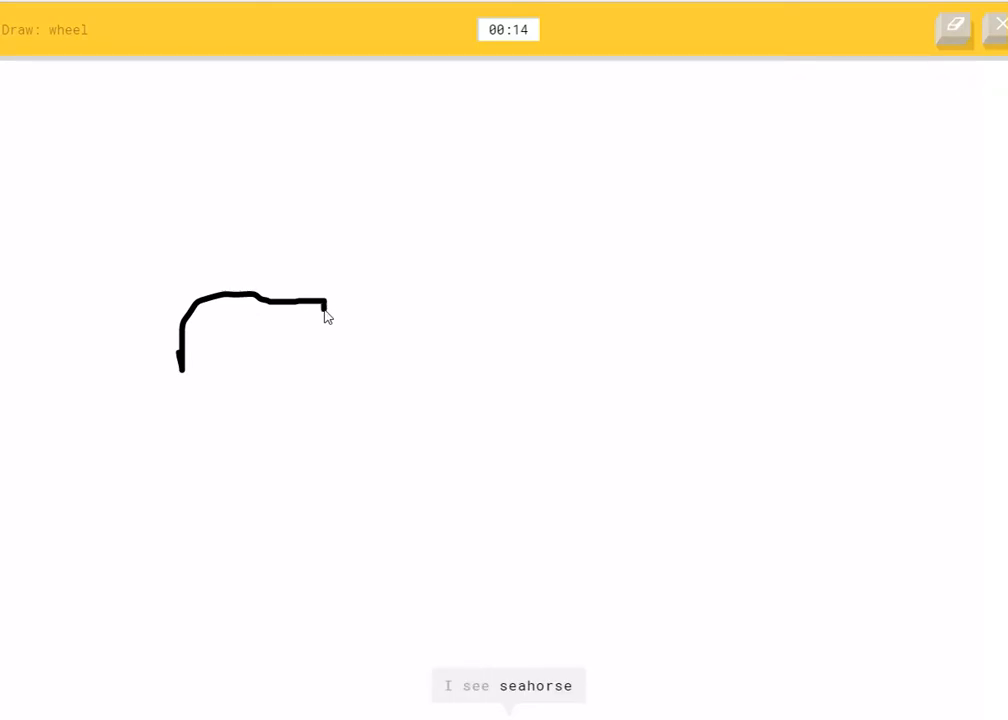
drag(324, 308, 352, 308)
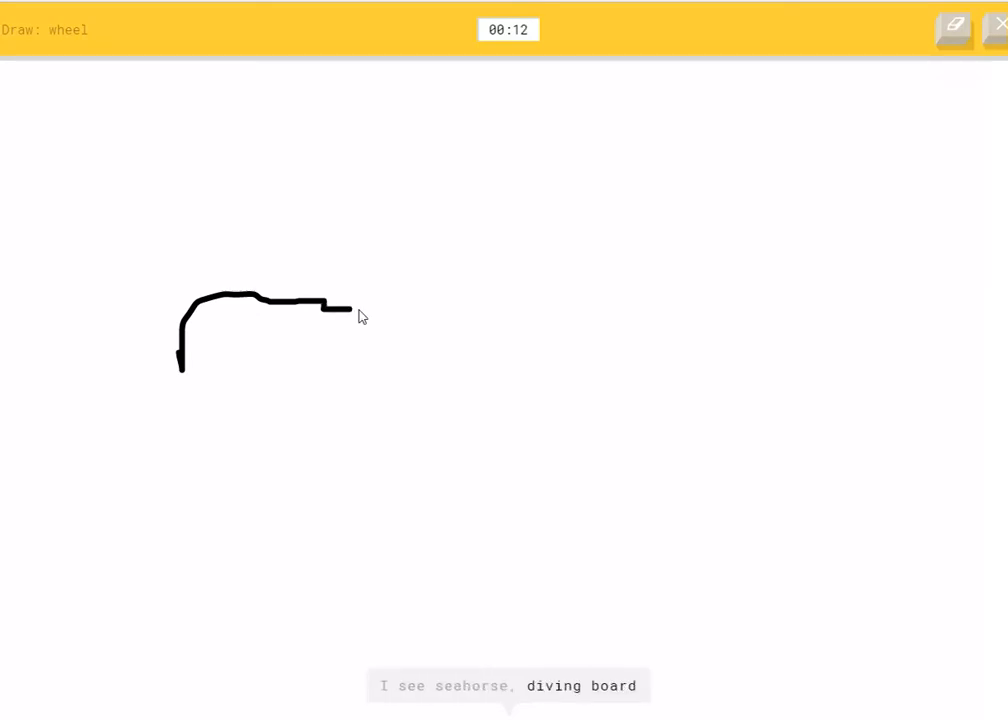
drag(338, 308, 798, 294)
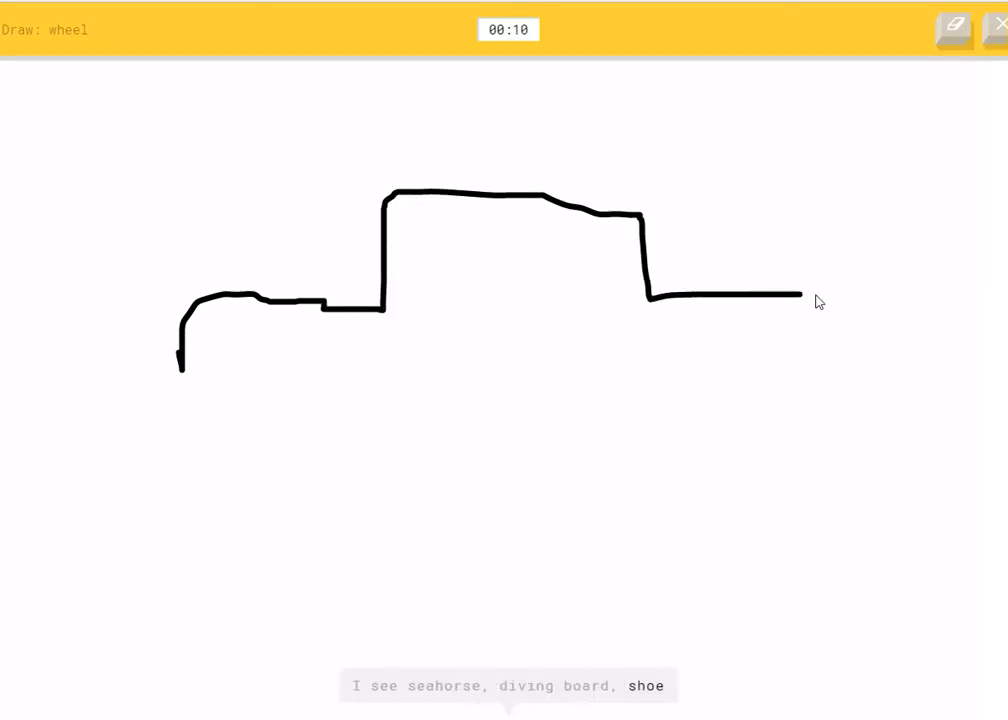
drag(800, 294, 620, 390)
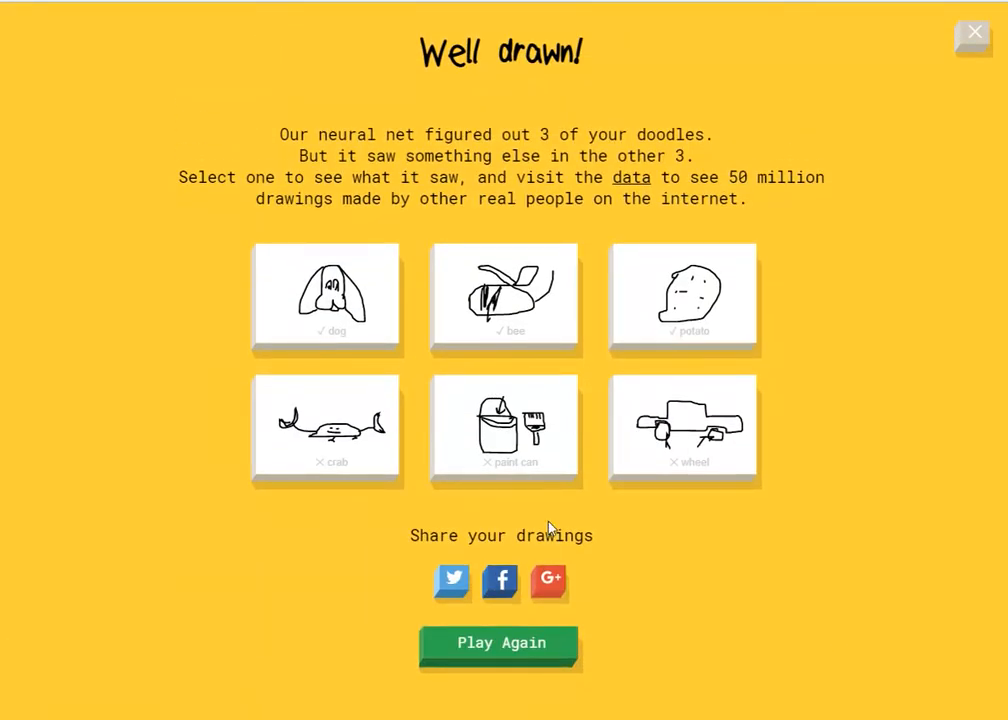
mouse_move(512, 654)
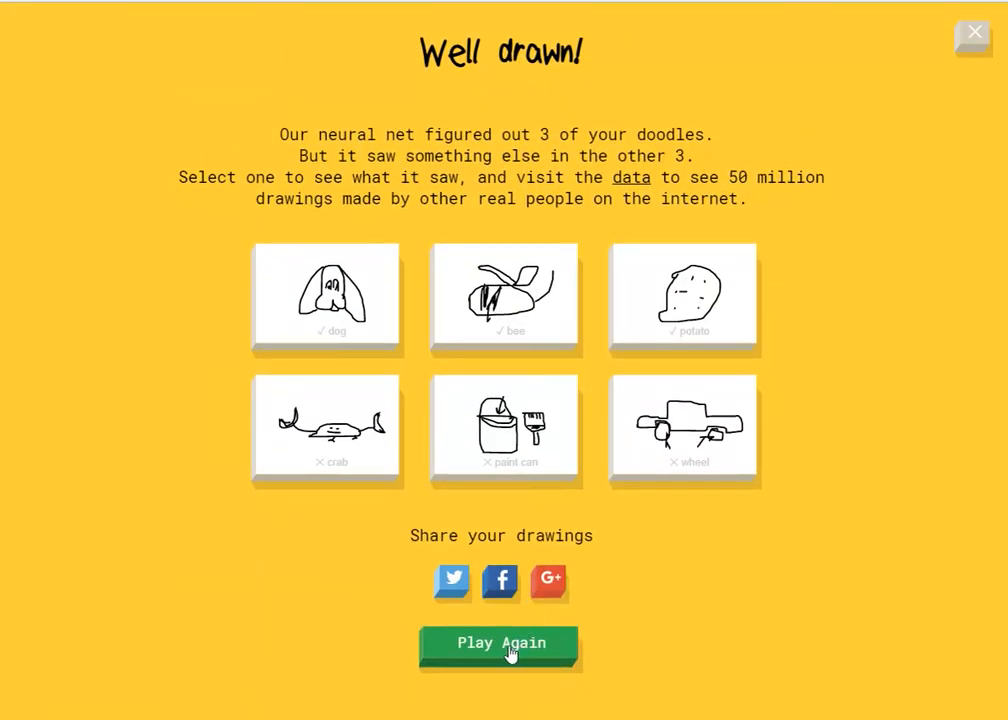
- Start a new round and doodle the helmet with its top curve and lower strokes
click(500, 642)
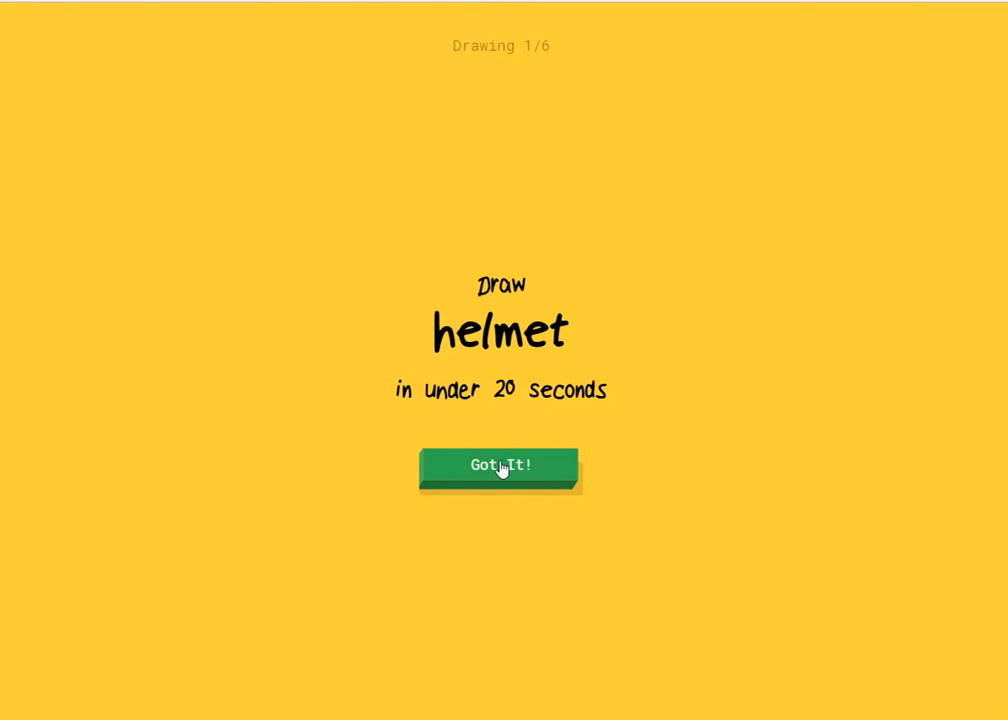
click(500, 472)
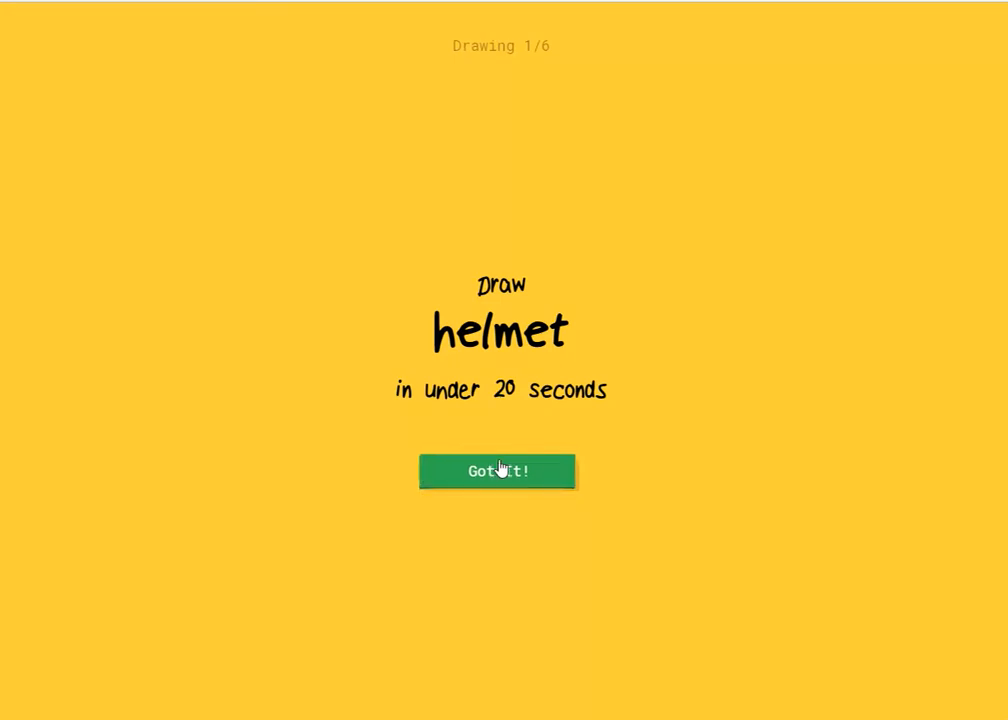
click(498, 472)
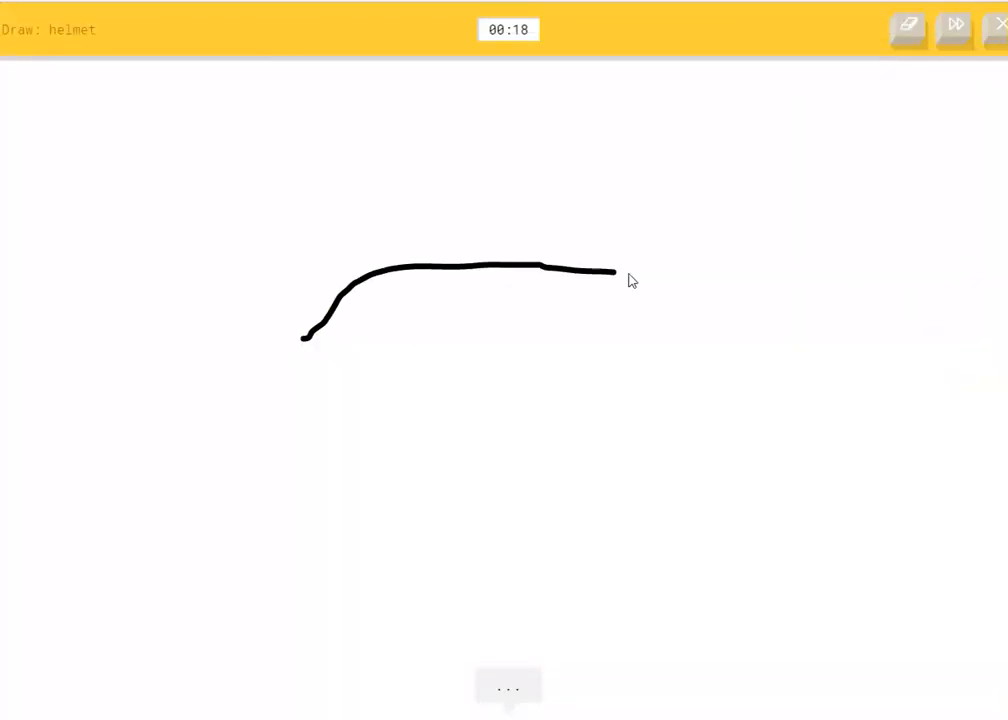
drag(610, 270, 300, 344)
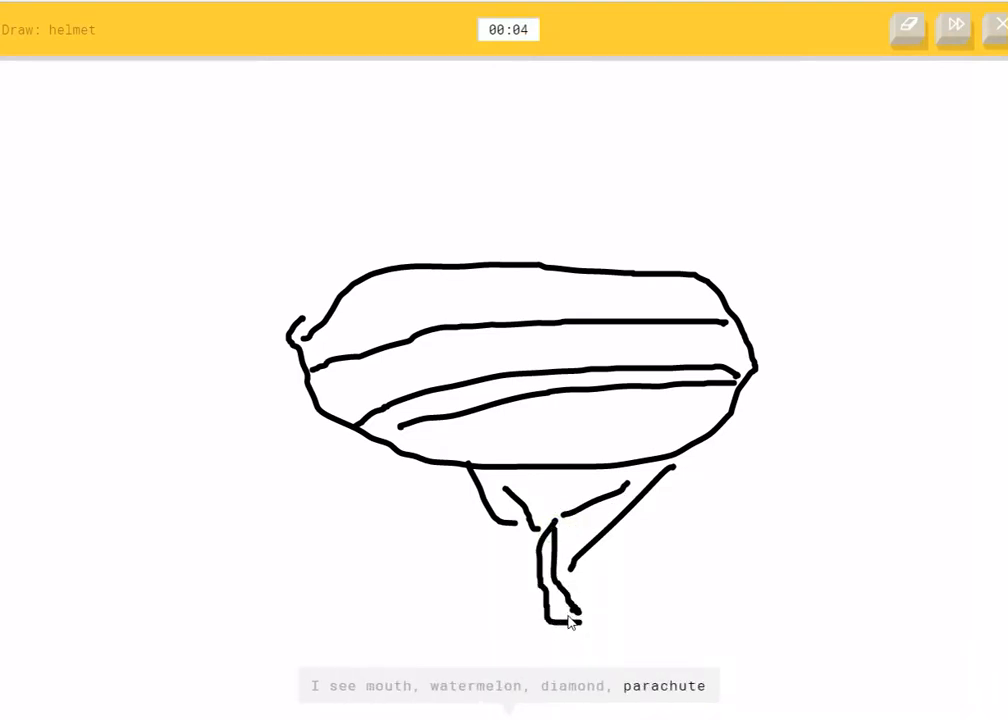
drag(580, 610, 700, 576)
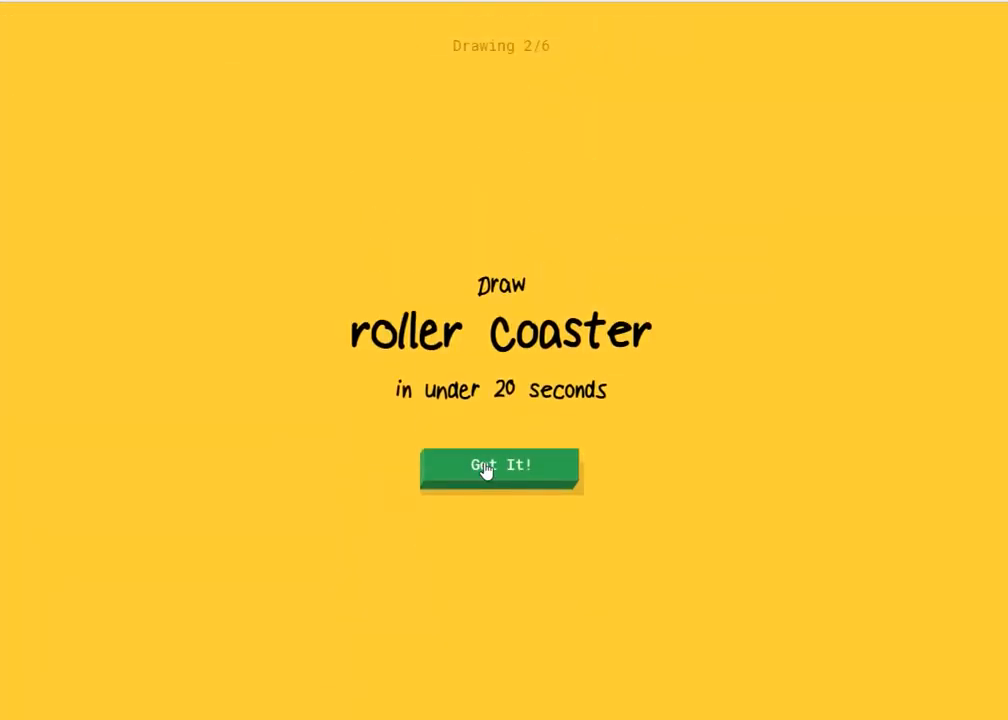
mouse_move(906, 144)
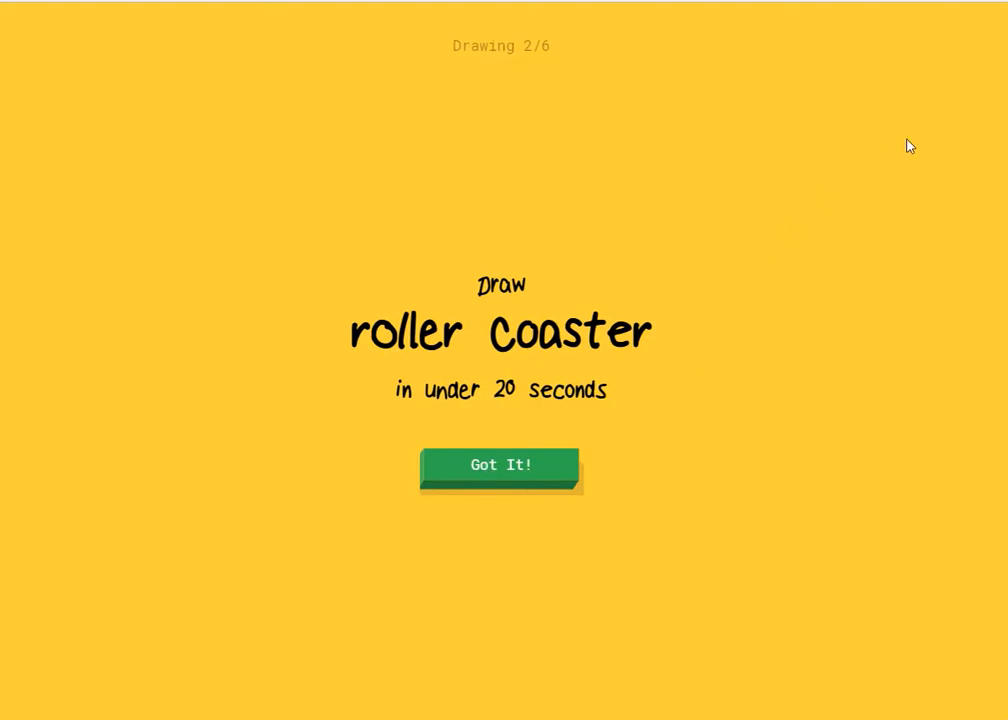
- Skip the roller coaster and doodle the newspaper with its edges, fold and text lines
click(500, 464)
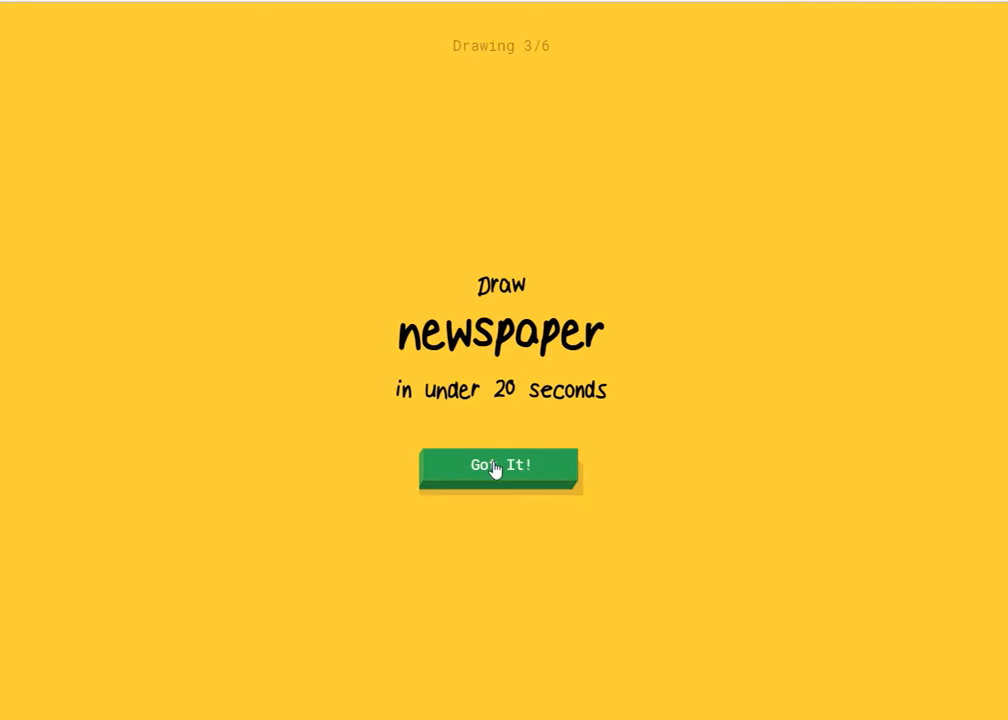
click(500, 466)
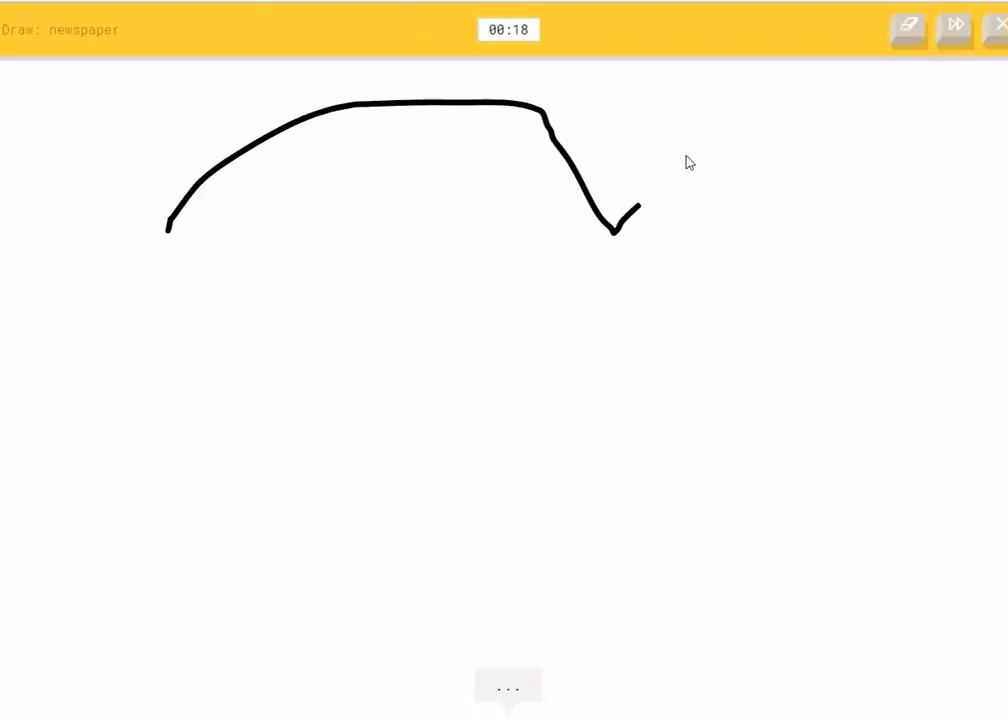
drag(640, 210, 170, 596)
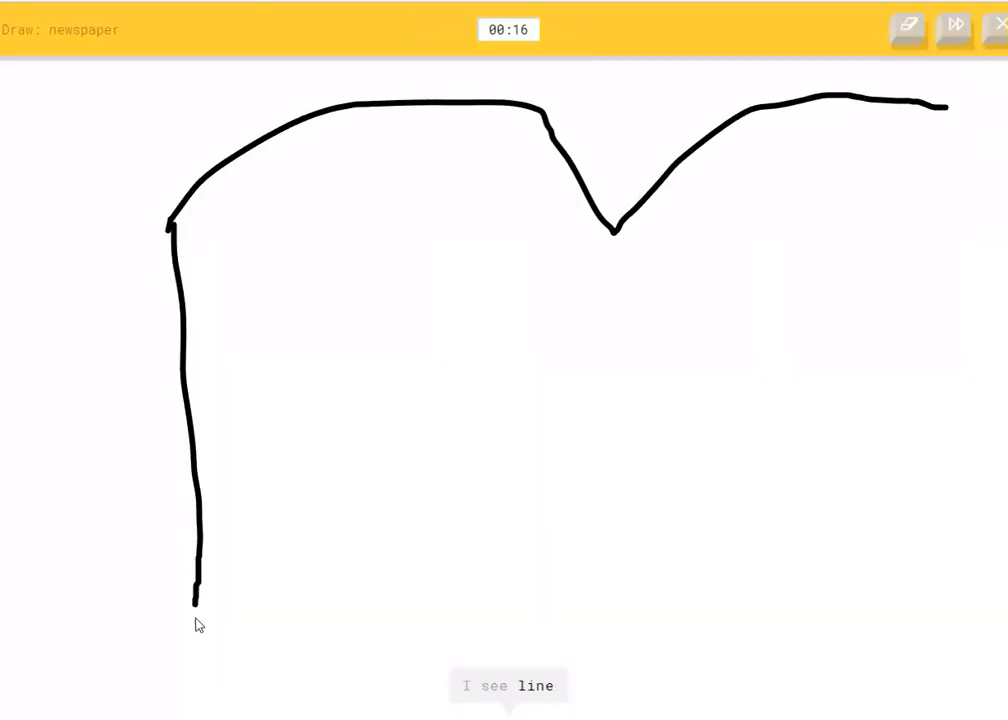
drag(196, 612, 936, 508)
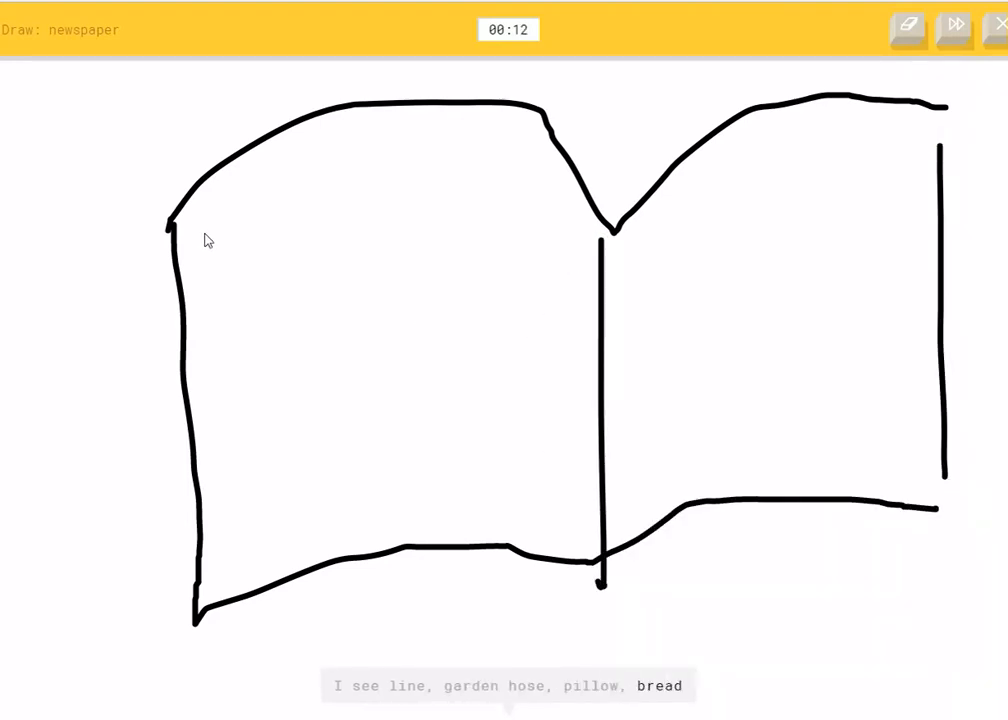
drag(200, 224, 510, 280)
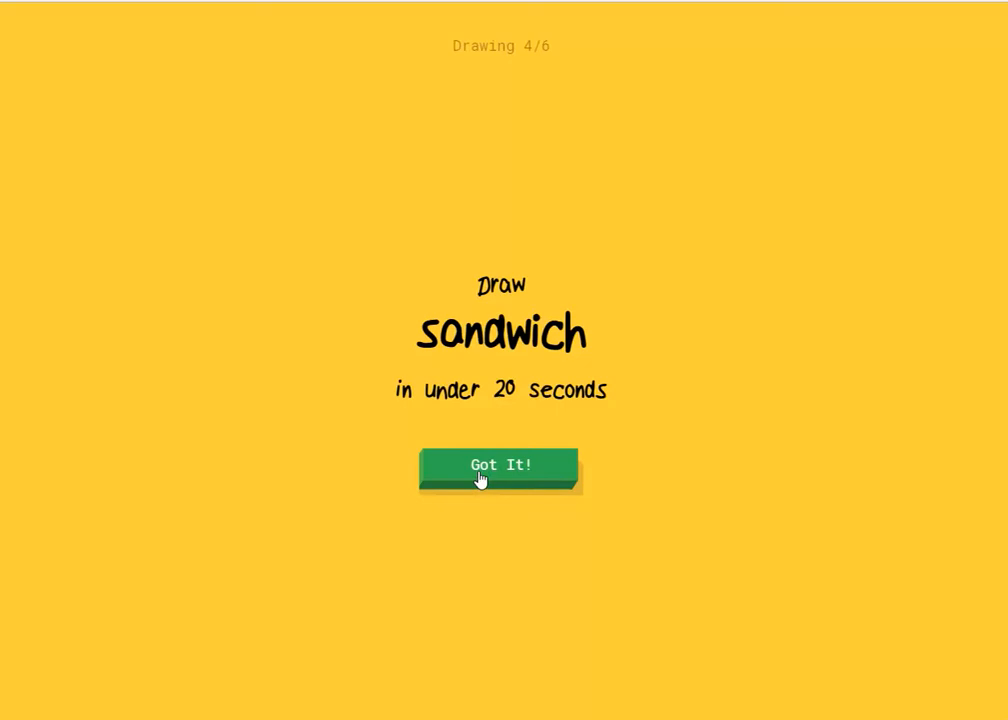
- Doodle the sandwich with layers and filling, then go through the bandage and sun prompts
click(502, 464)
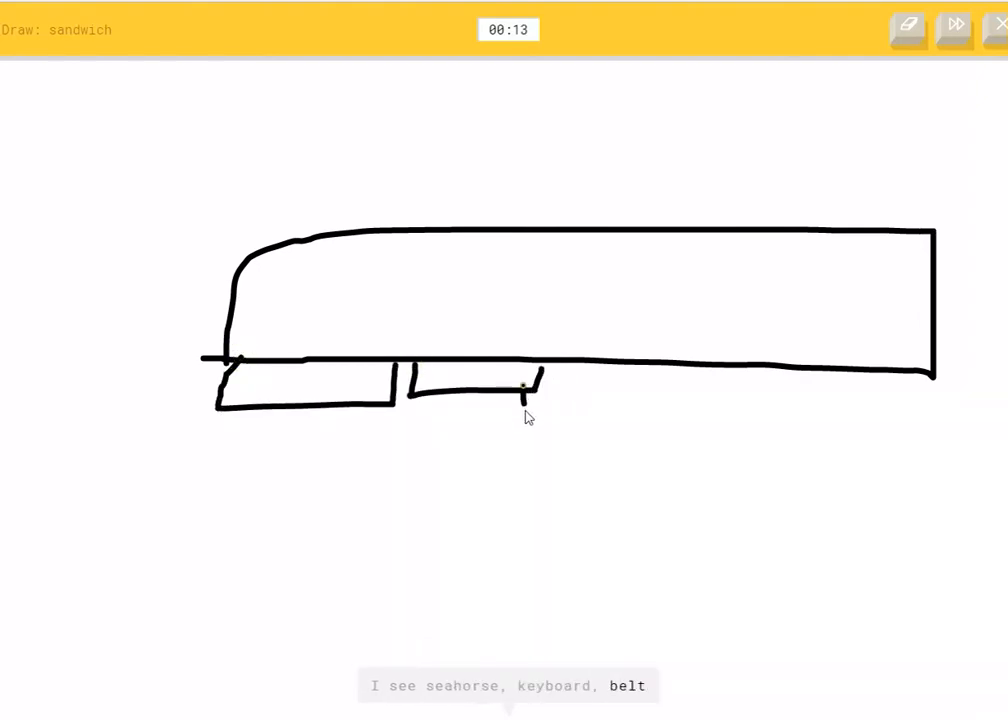
drag(524, 390, 840, 384)
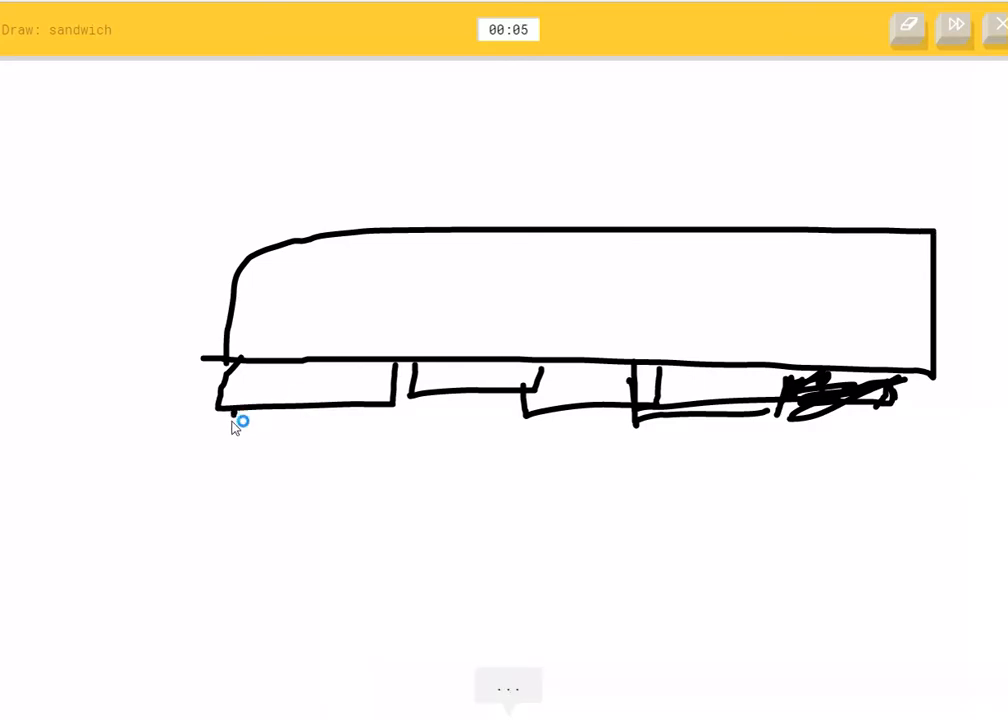
drag(216, 420, 790, 430)
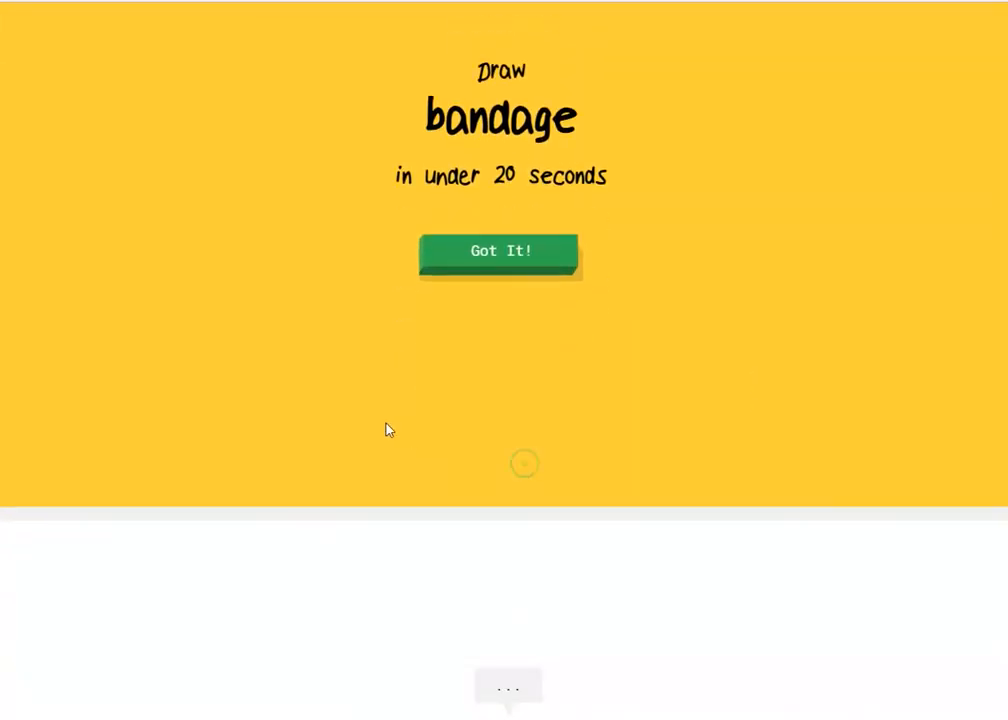
click(500, 252)
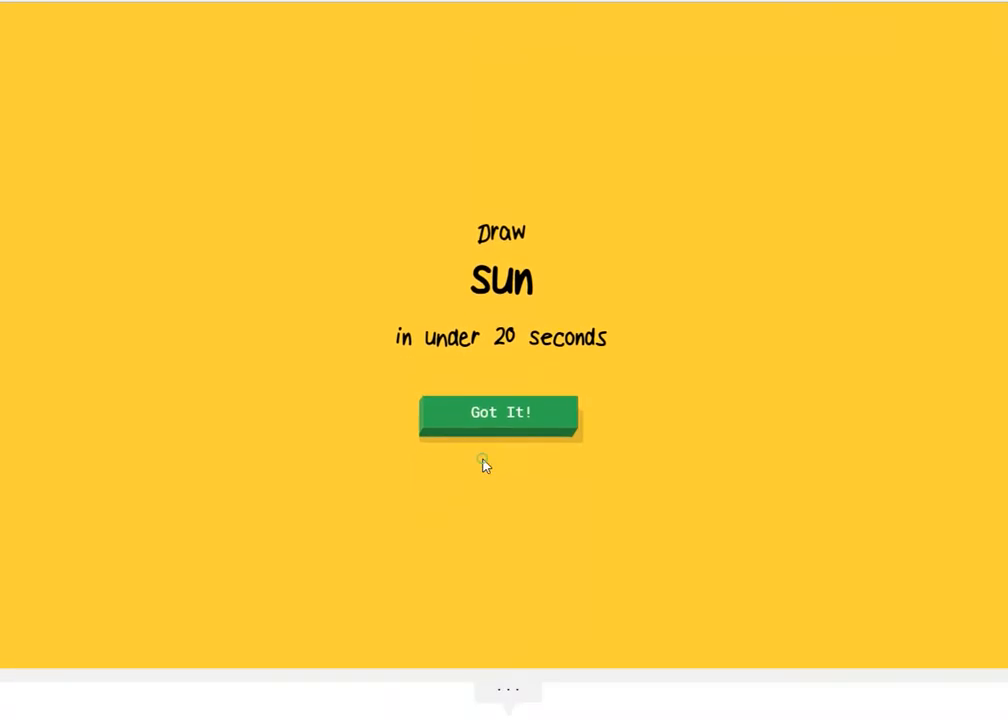
click(500, 412)
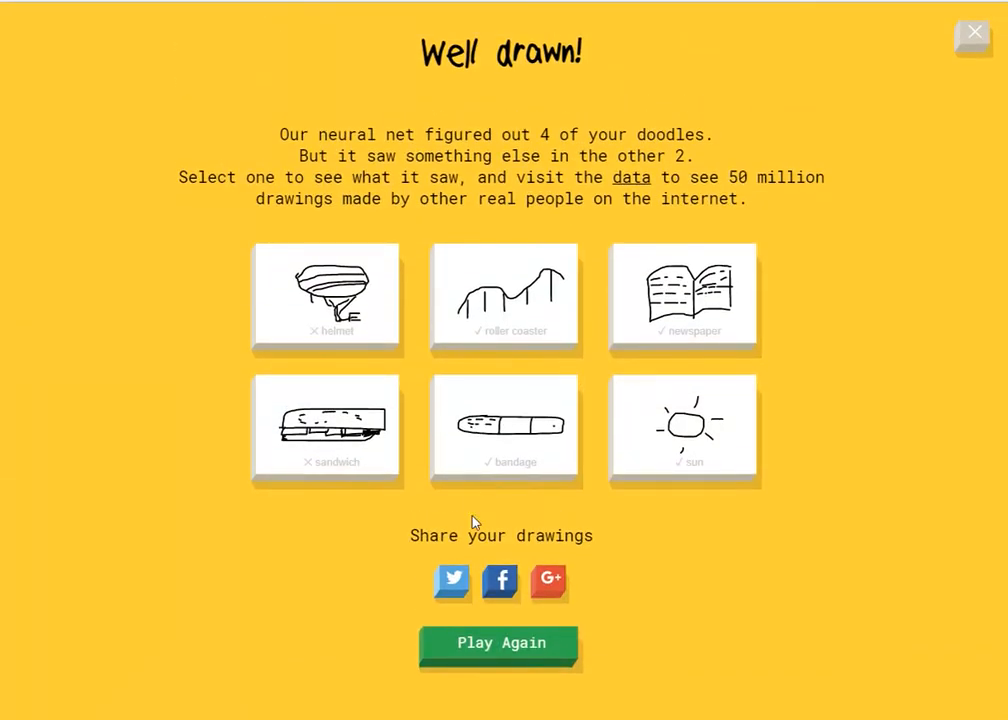
- Play again and get through the spreadsheet and toothbrush prompts
scroll(down, 3)
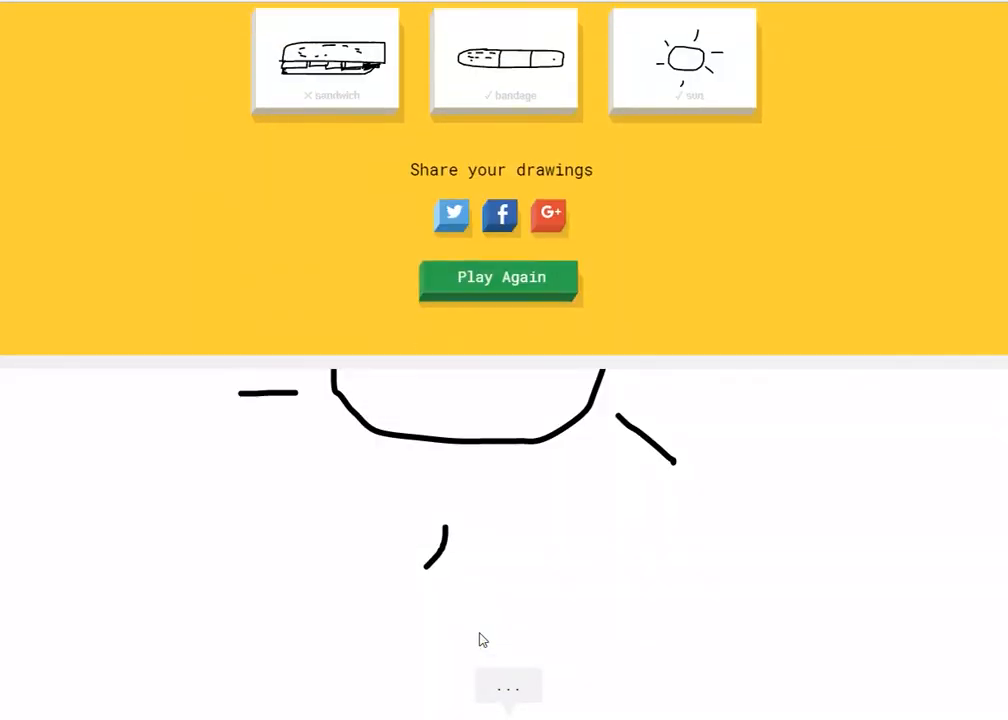
click(500, 276)
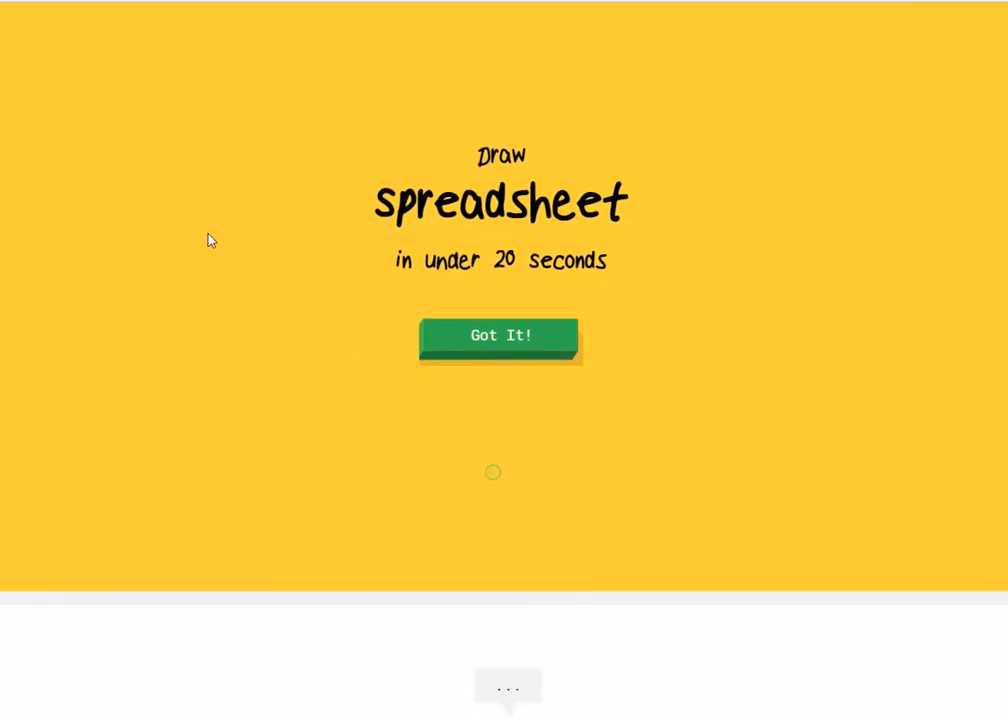
click(500, 336)
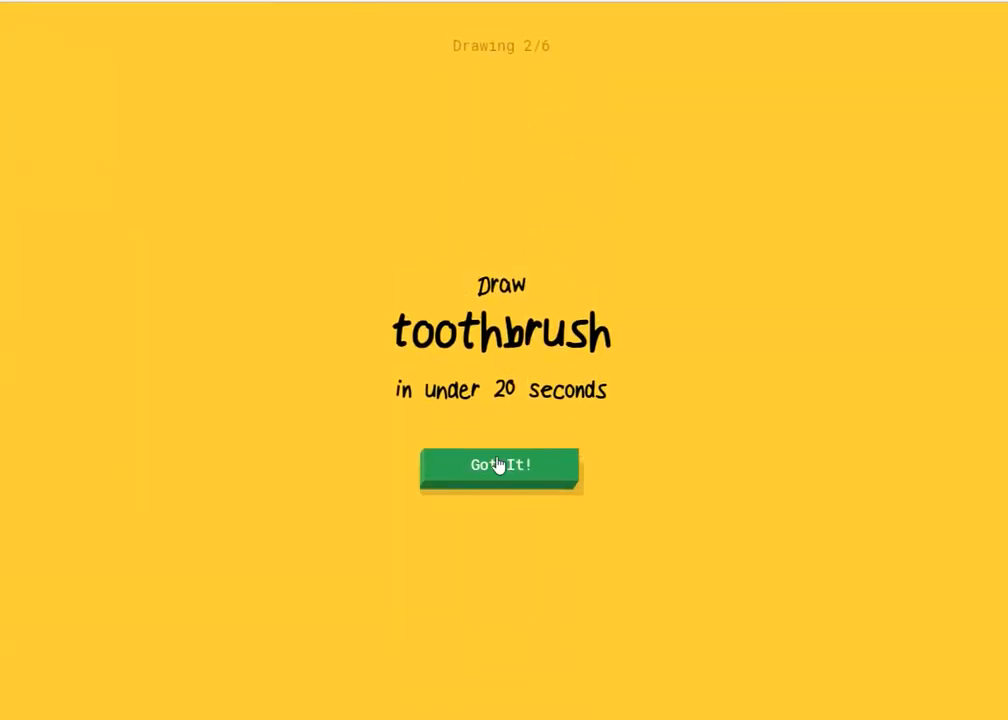
click(500, 464)
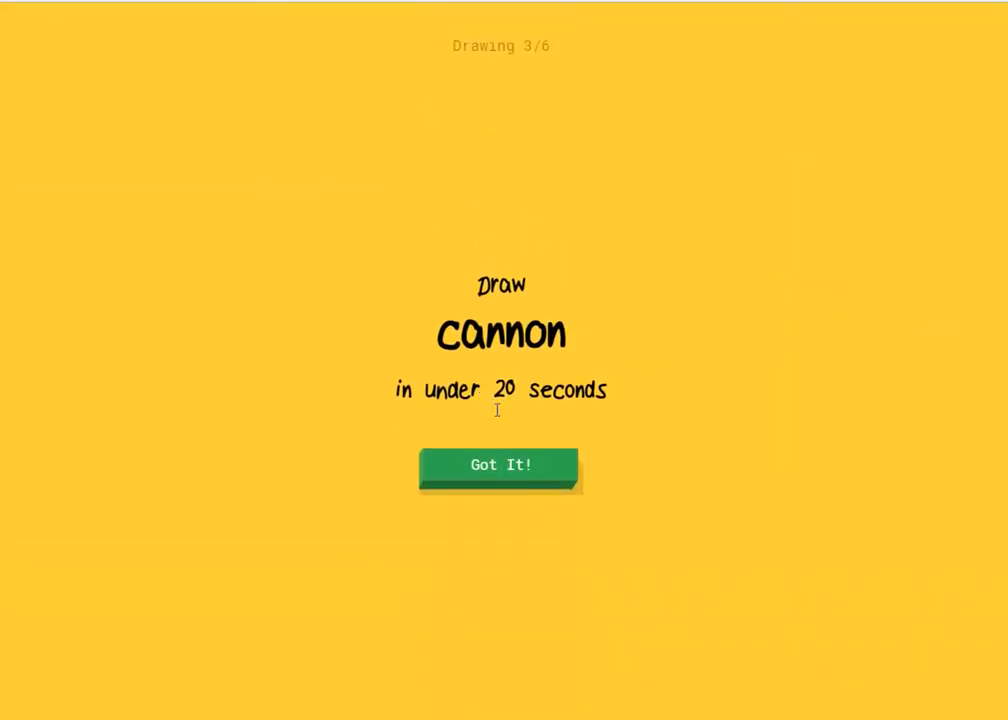
- Doodle the cannon barrel and the bridge deck across the canvas
click(500, 464)
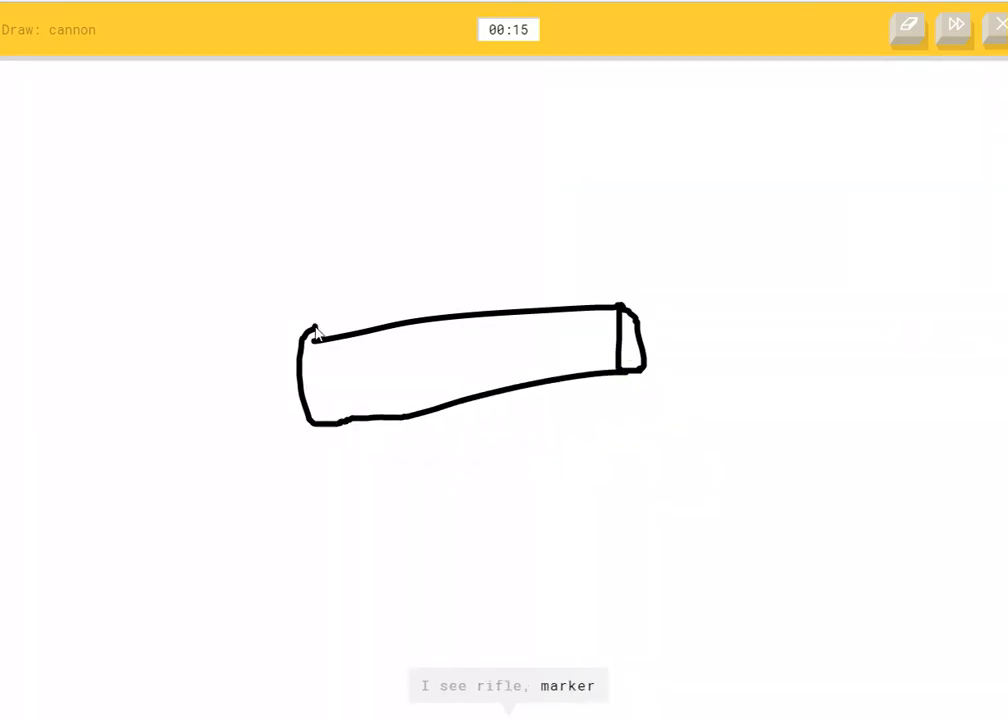
drag(310, 330, 196, 370)
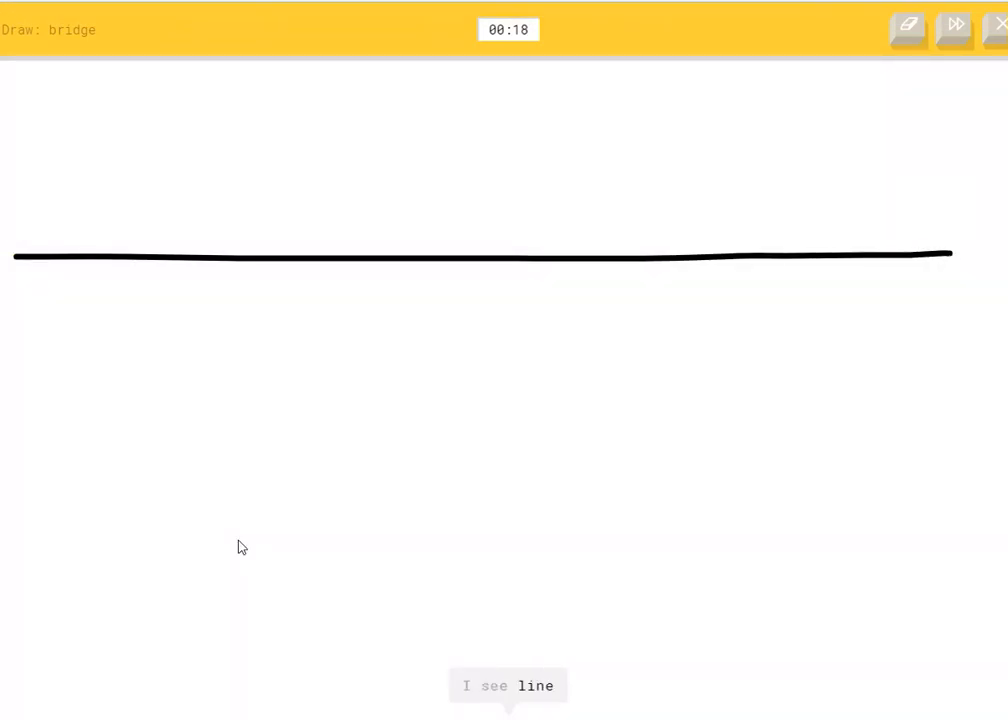
drag(210, 544, 918, 364)
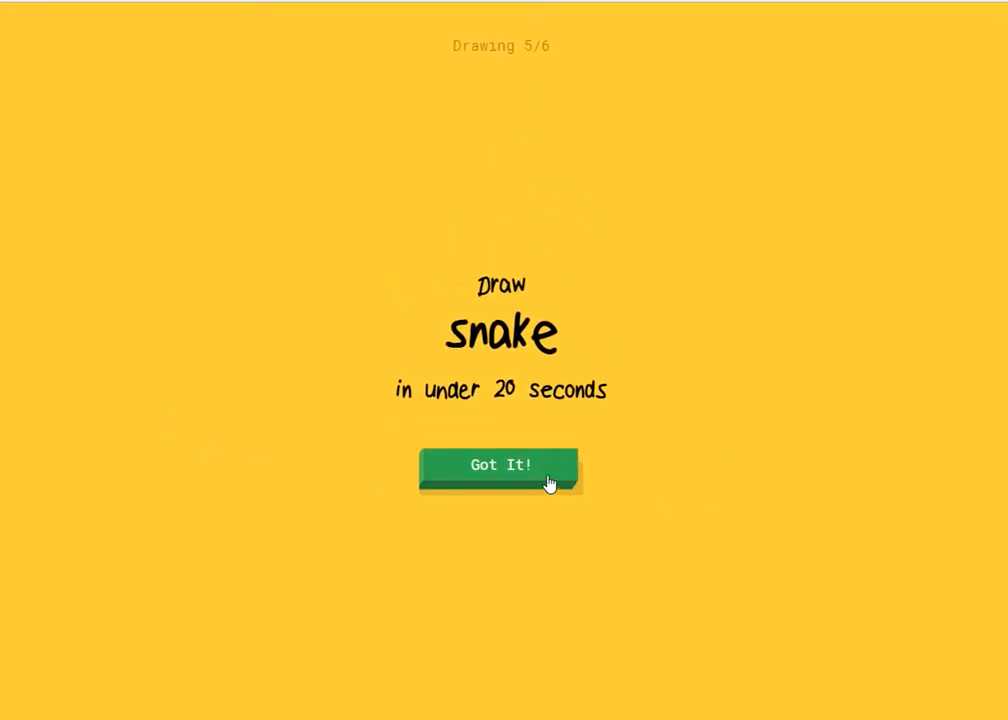
- Doodle the snake with wavy body, head and forked tongue, then start the baseball bat
click(500, 464)
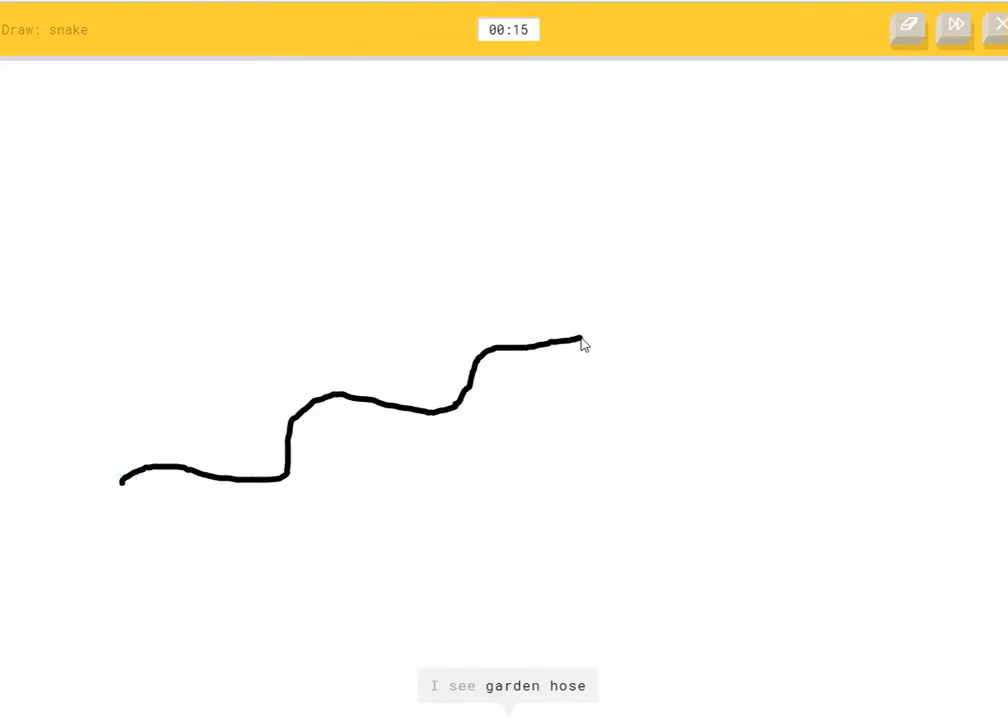
drag(584, 340, 650, 258)
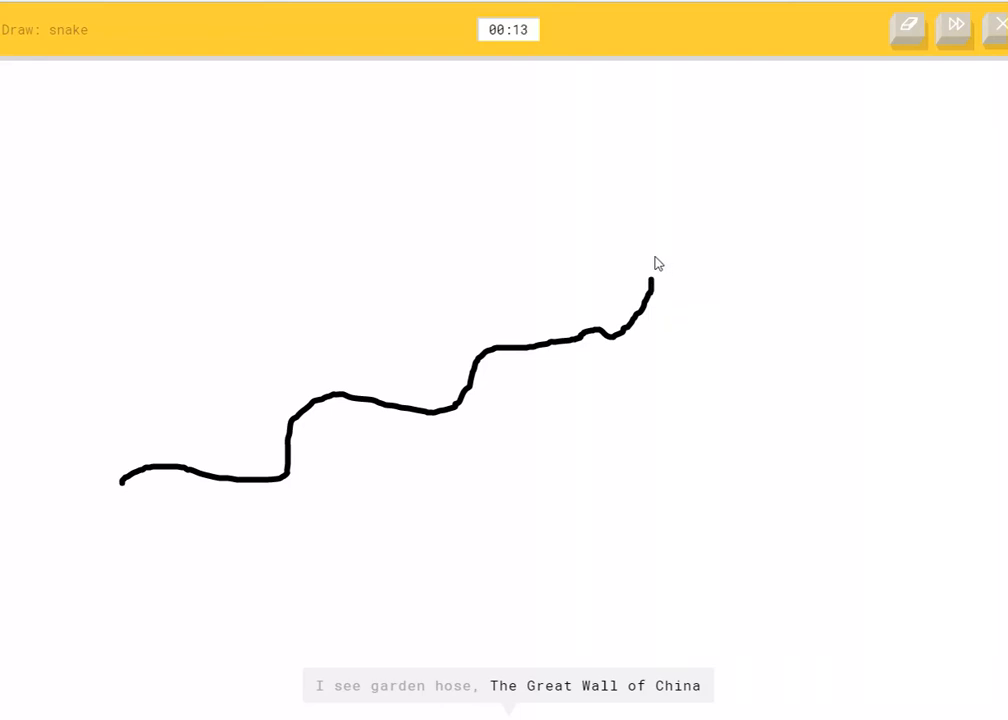
drag(650, 290, 700, 280)
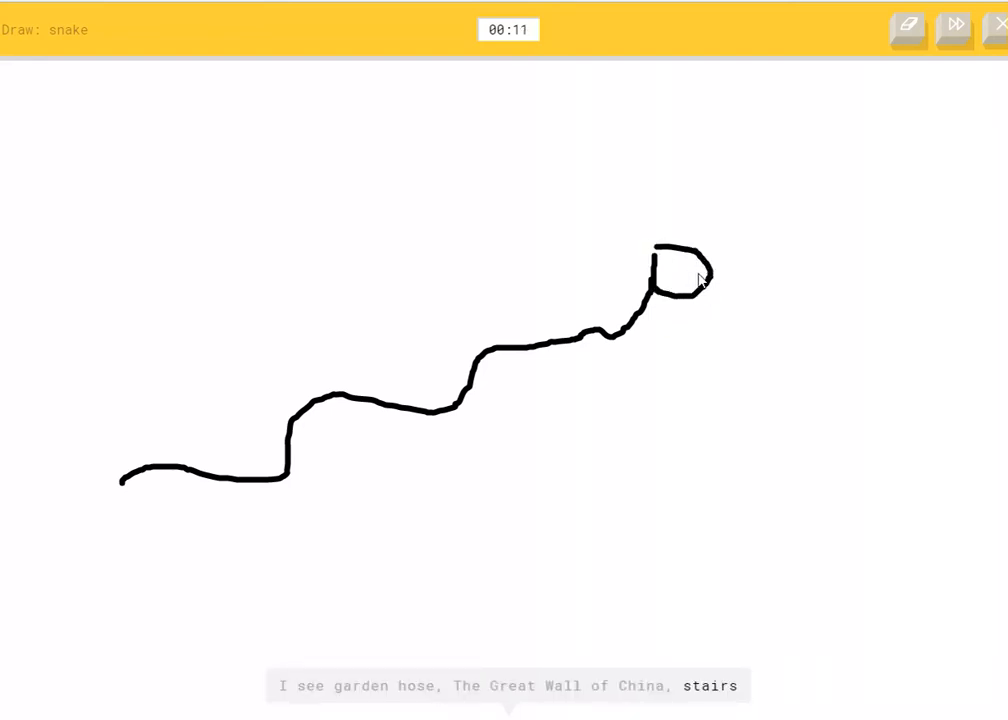
drag(704, 270, 770, 296)
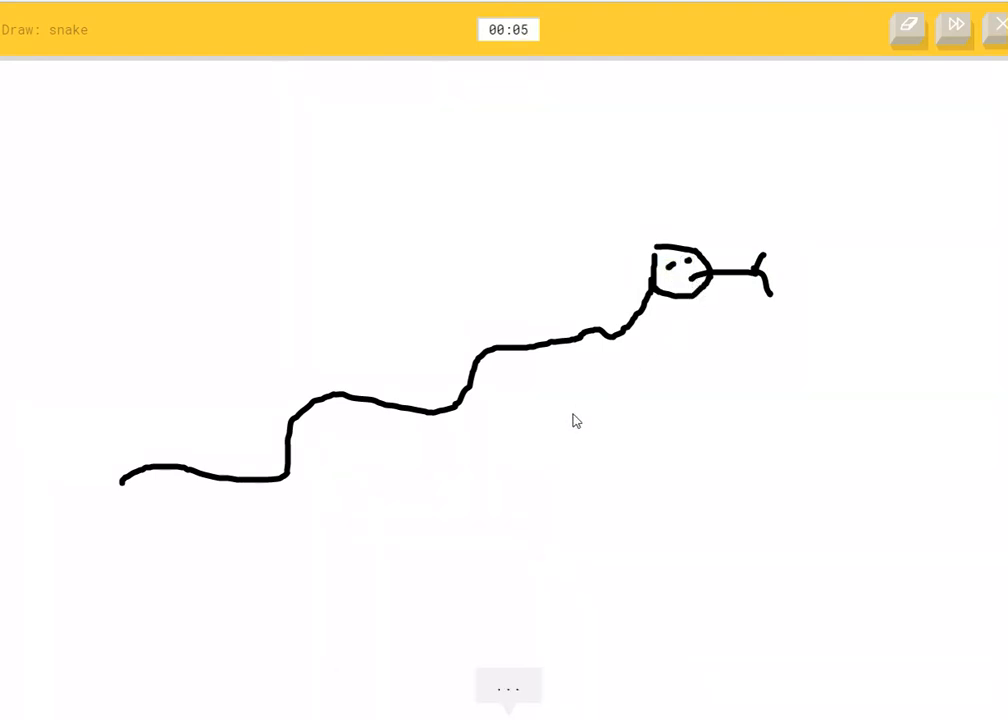
mouse_move(604, 418)
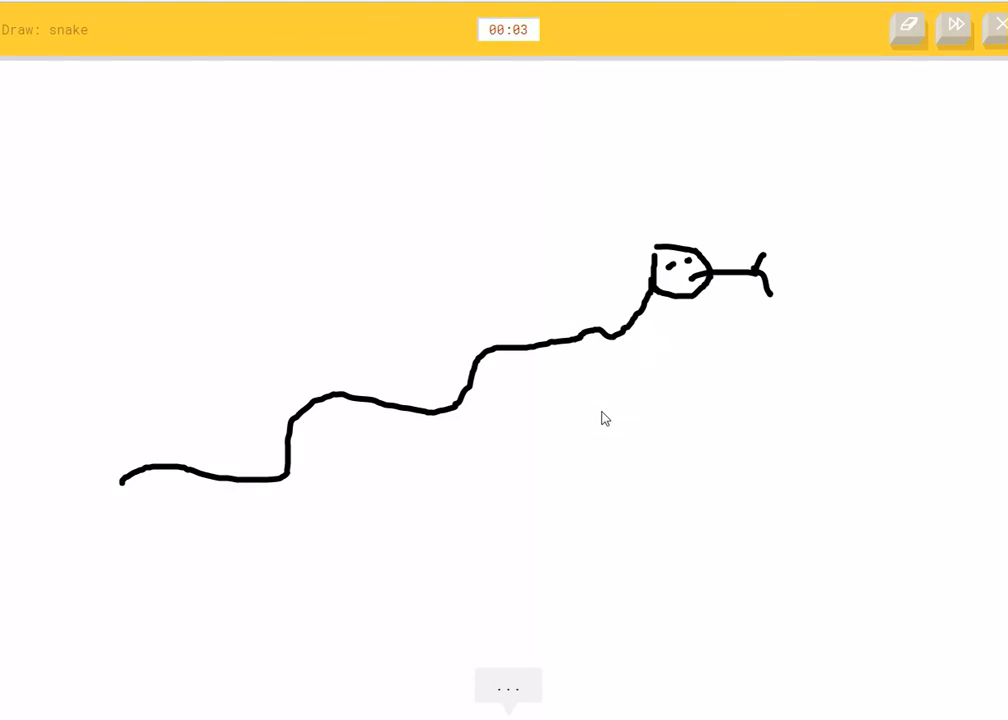
mouse_move(464, 470)
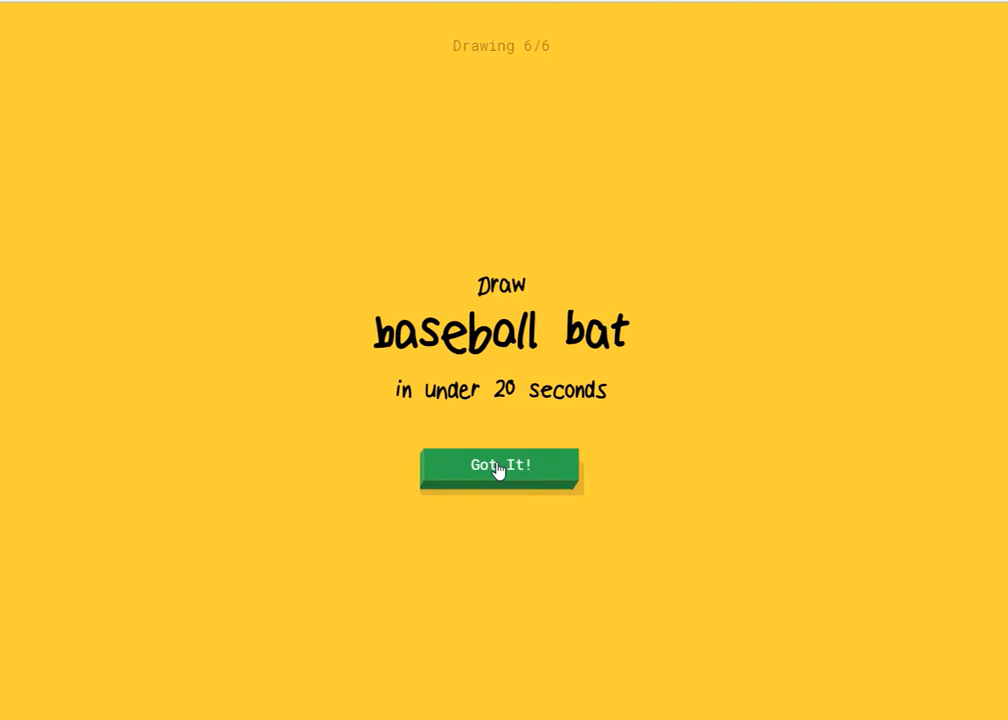
click(498, 464)
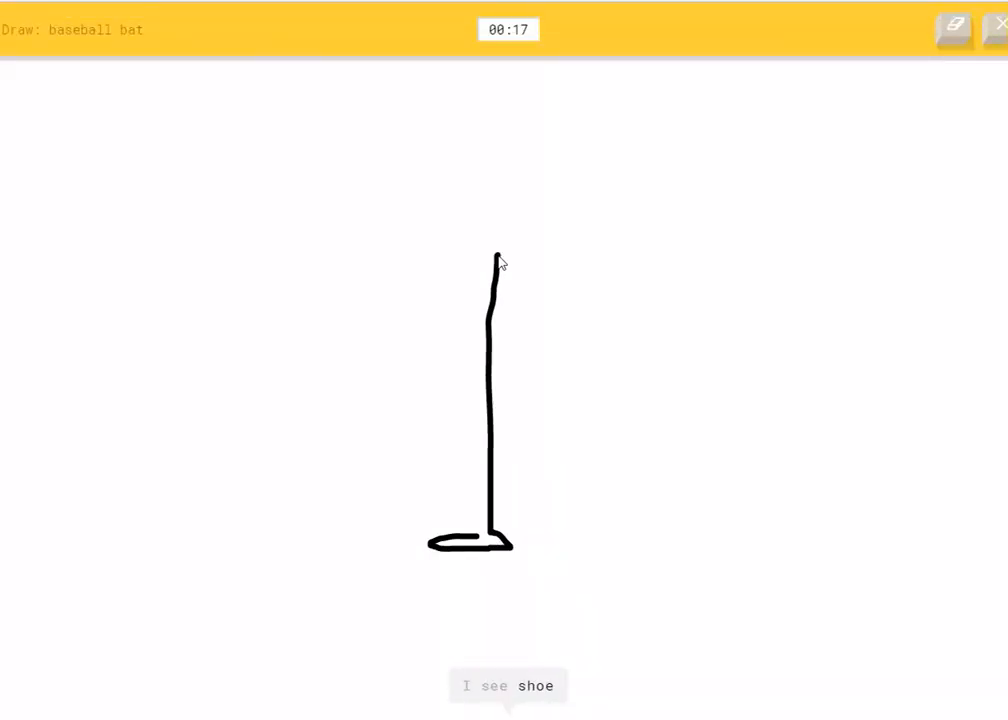